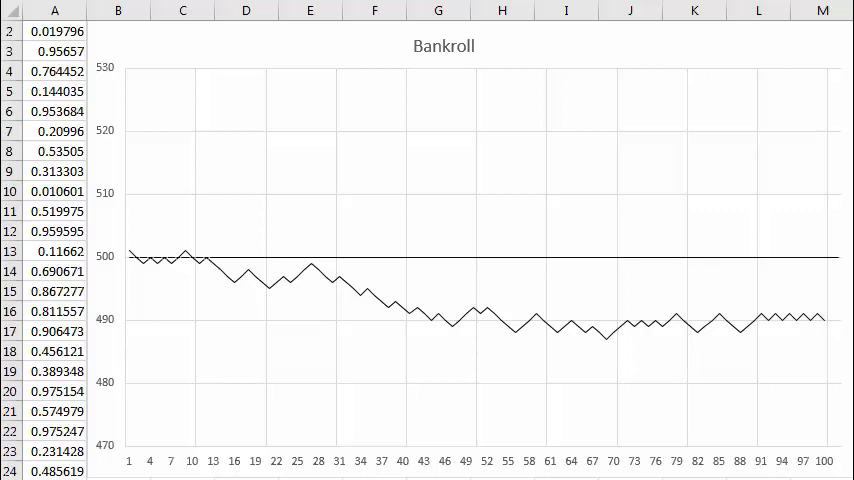
{"action": "mouse_move", "coordinate": [782, 305]}
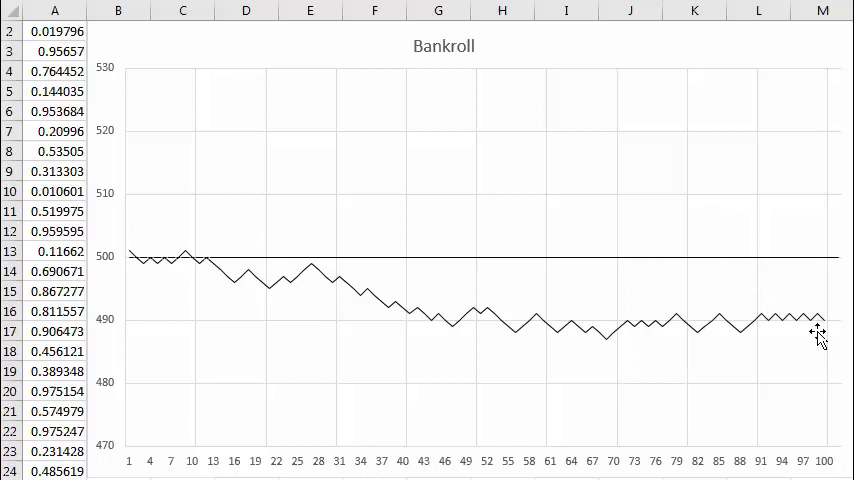
{"action": "mouse_move", "coordinate": [820, 265]}
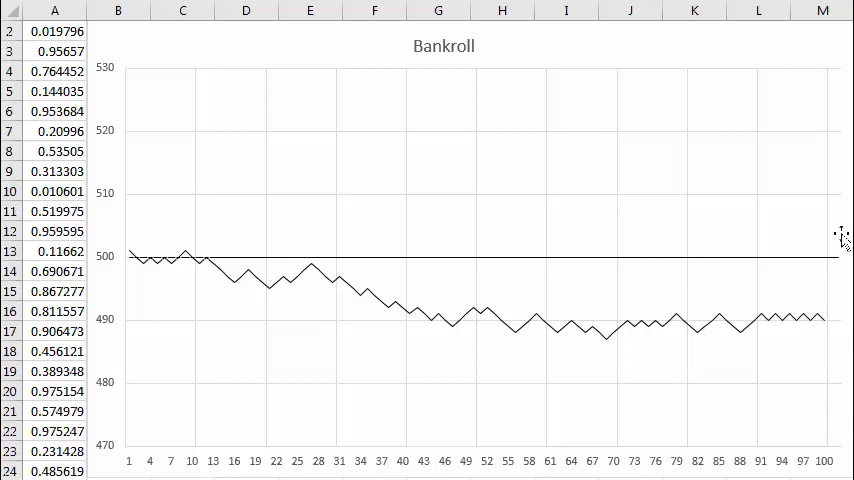
{"action": "mouse_move", "coordinate": [840, 205]}
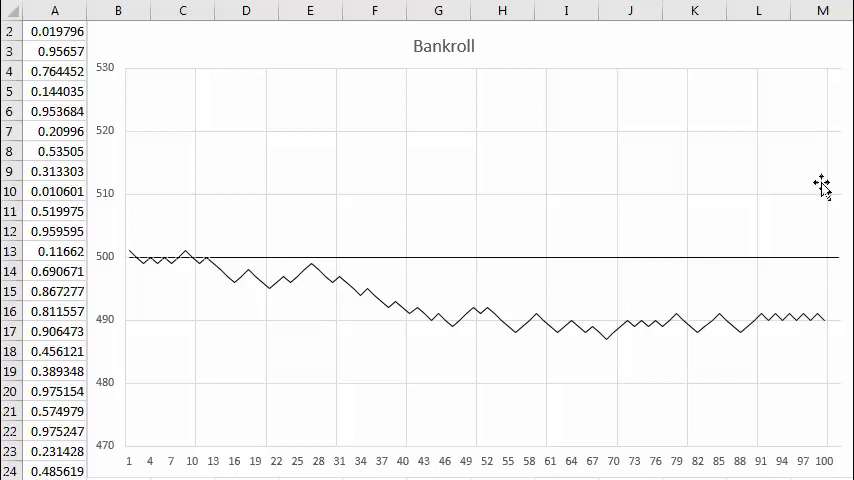
{"action": "mouse_move", "coordinate": [818, 145]}
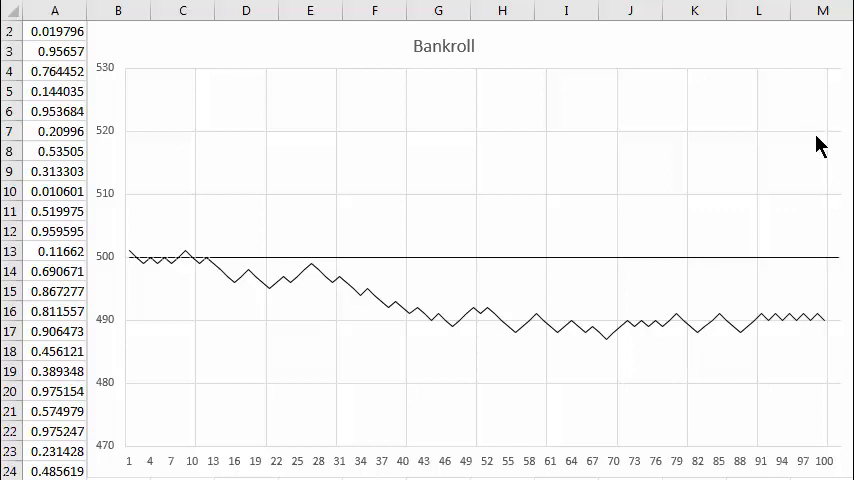
{"action": "mouse_move", "coordinate": [845, 455]}
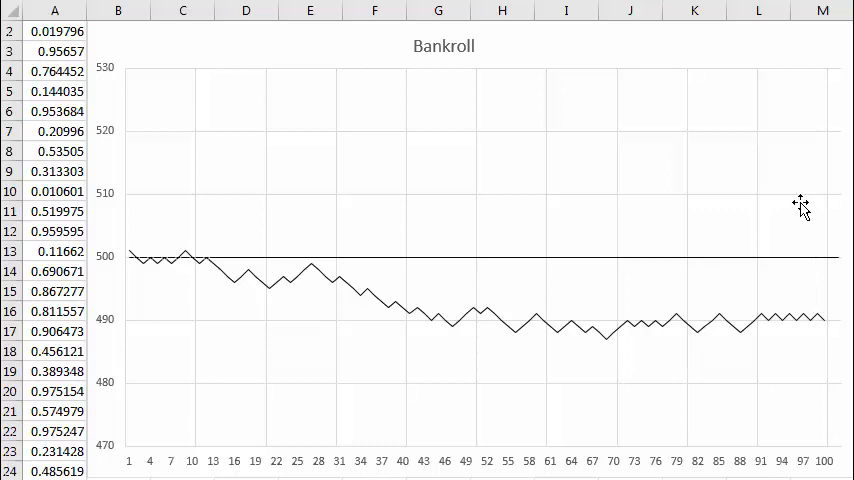
{"action": "mouse_move", "coordinate": [835, 332]}
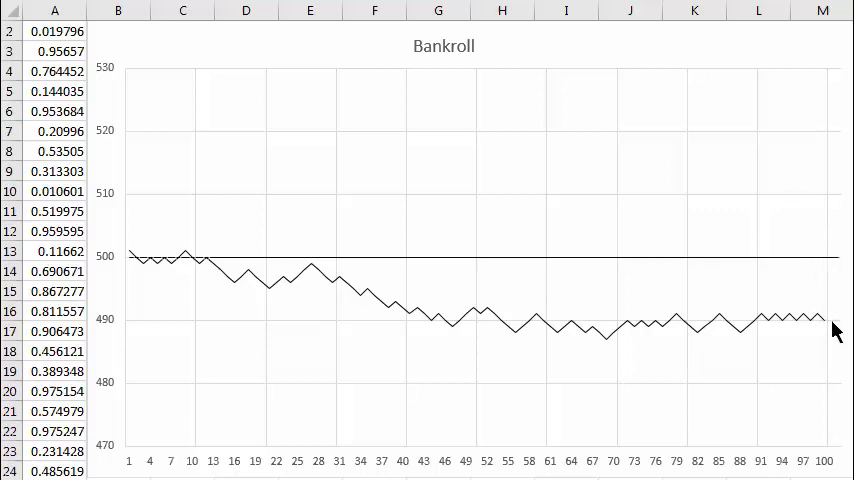
{"action": "mouse_move", "coordinate": [818, 225]}
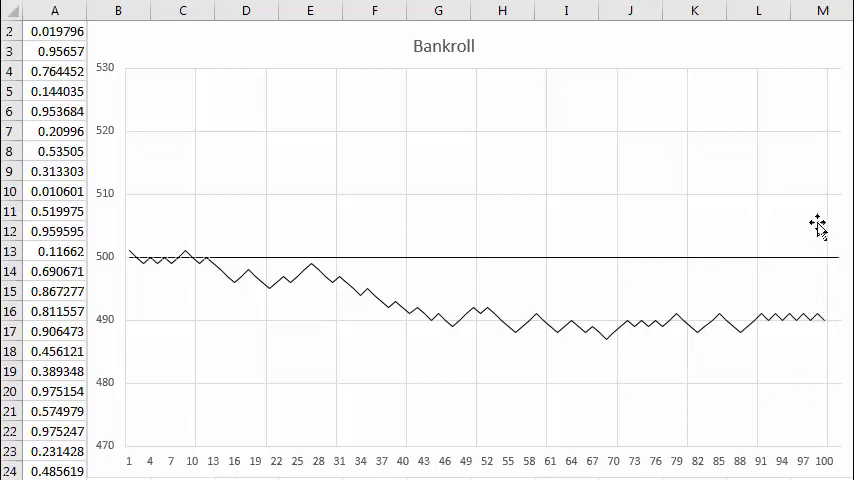
{"action": "mouse_move", "coordinate": [807, 144]}
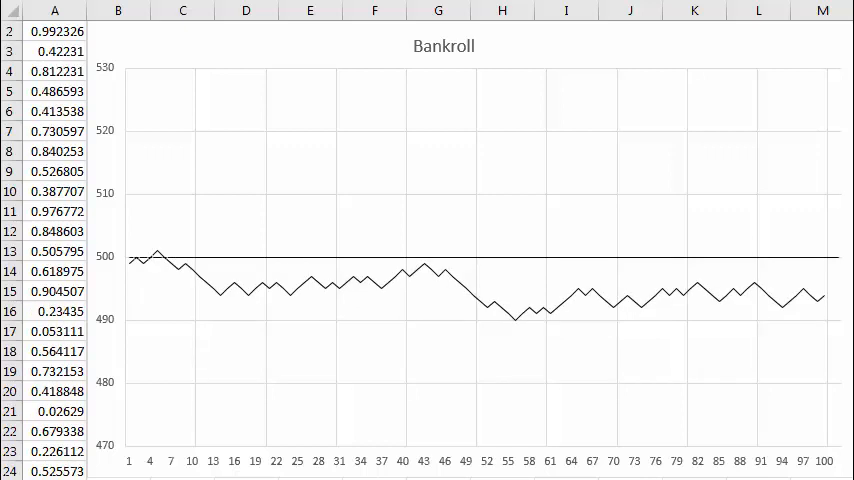
Recalculate the worksheet twice with F9 to generate new random Bankroll chart sessions
{"action": "key", "text": "F9"}
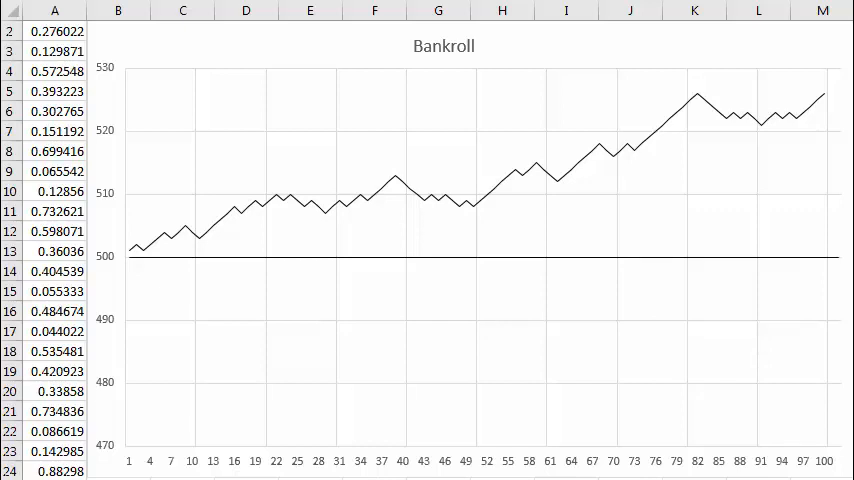
{"action": "mouse_move", "coordinate": [600, 123]}
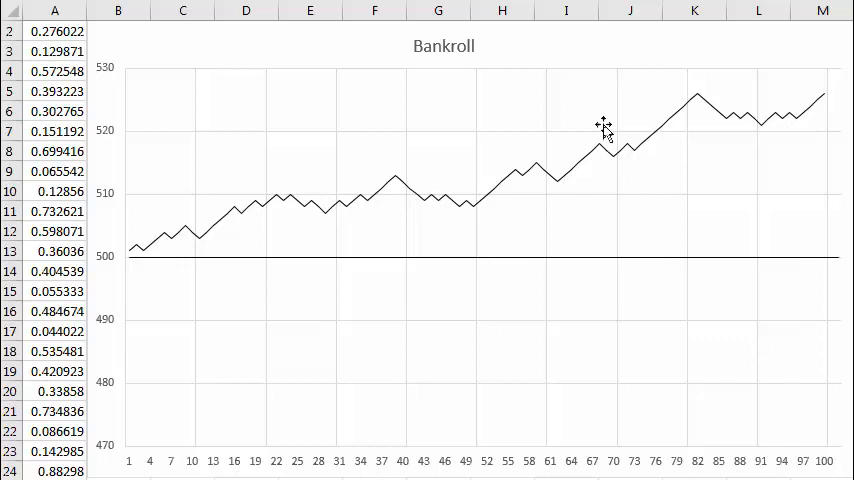
{"action": "mouse_move", "coordinate": [637, 157]}
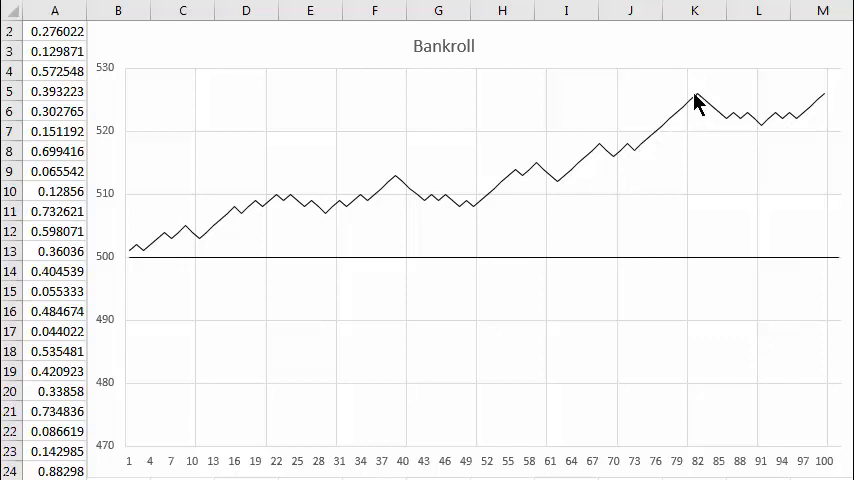
{"action": "mouse_move", "coordinate": [700, 103]}
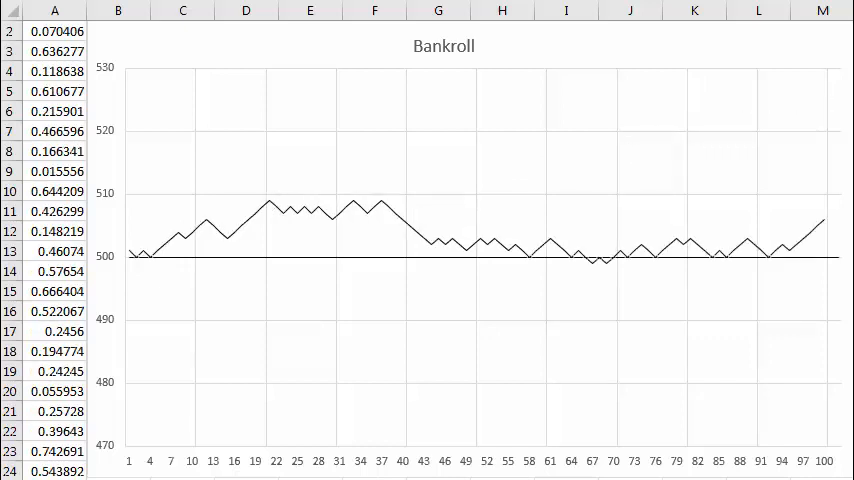
{"action": "key", "text": "F9"}
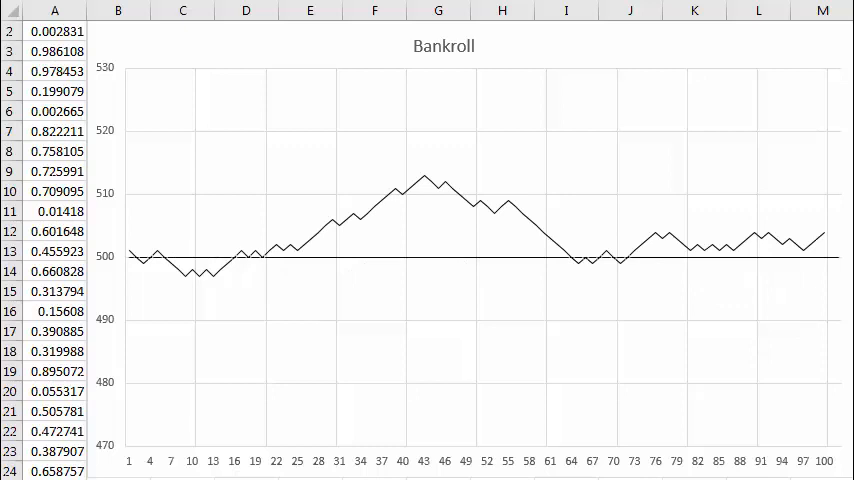
{"action": "mouse_move", "coordinate": [508, 217]}
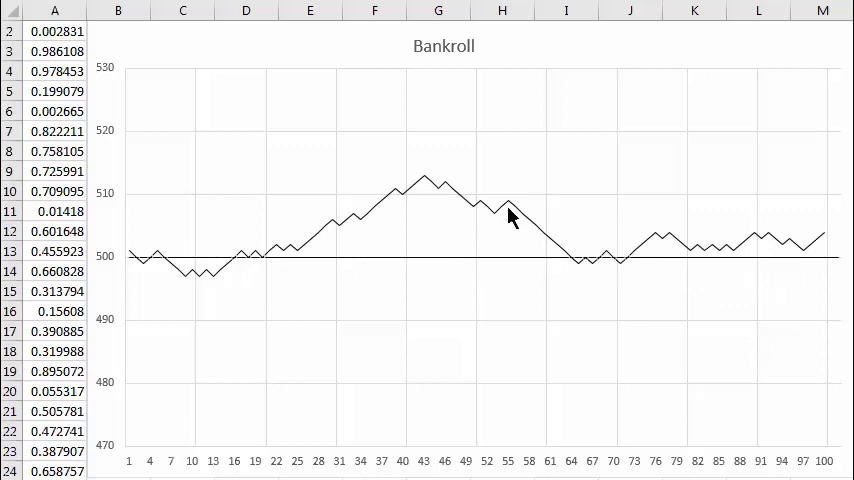
{"action": "mouse_move", "coordinate": [530, 227]}
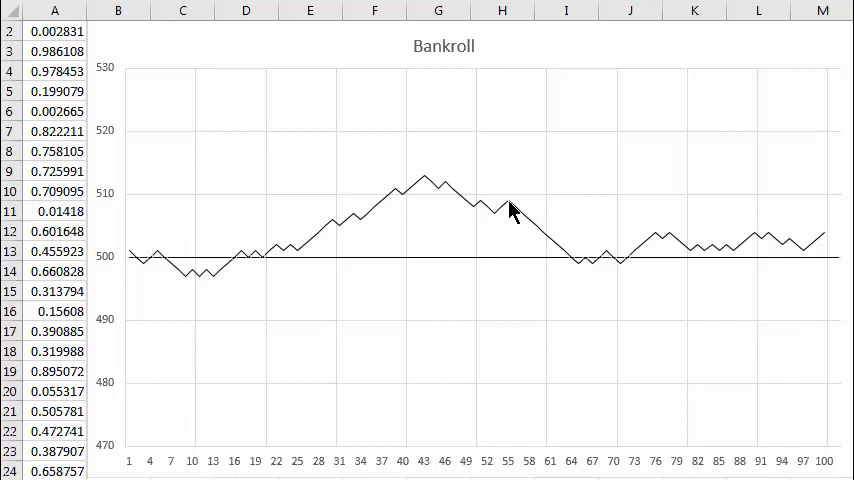
{"action": "mouse_move", "coordinate": [580, 270]}
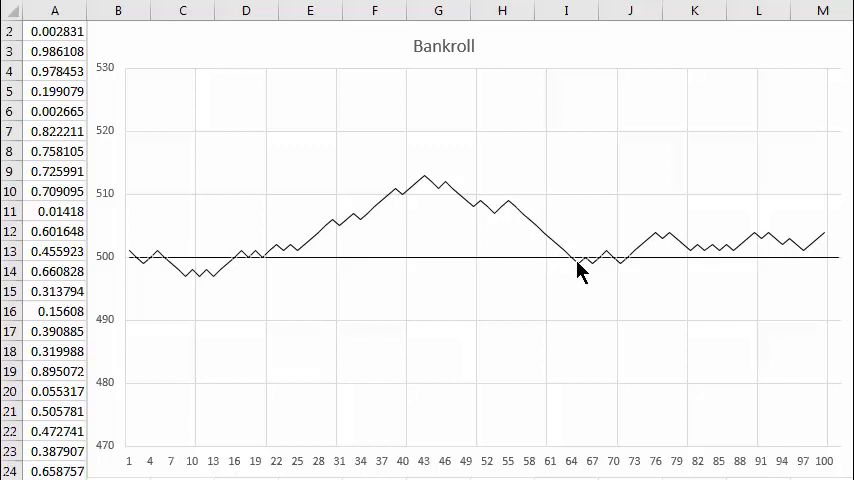
{"action": "mouse_move", "coordinate": [760, 400]}
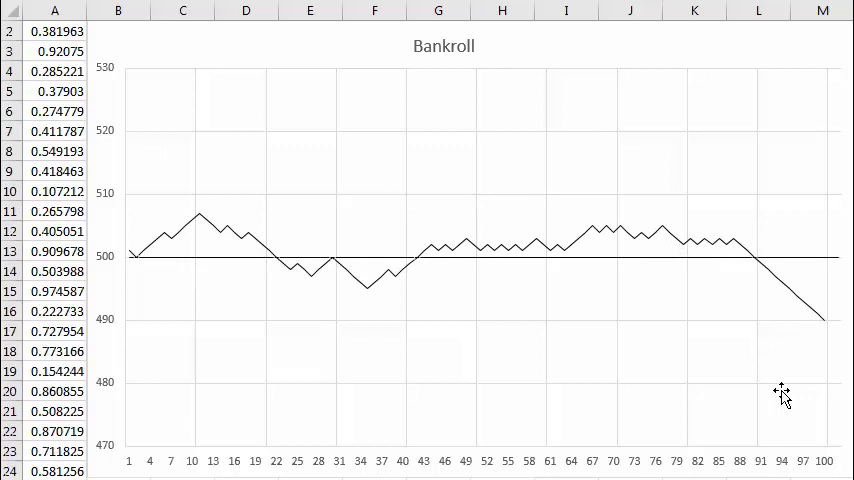
{"action": "mouse_move", "coordinate": [765, 290]}
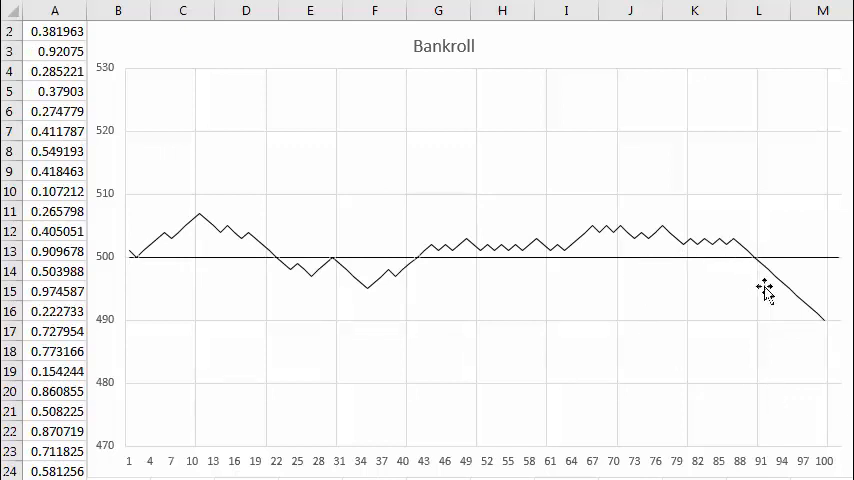